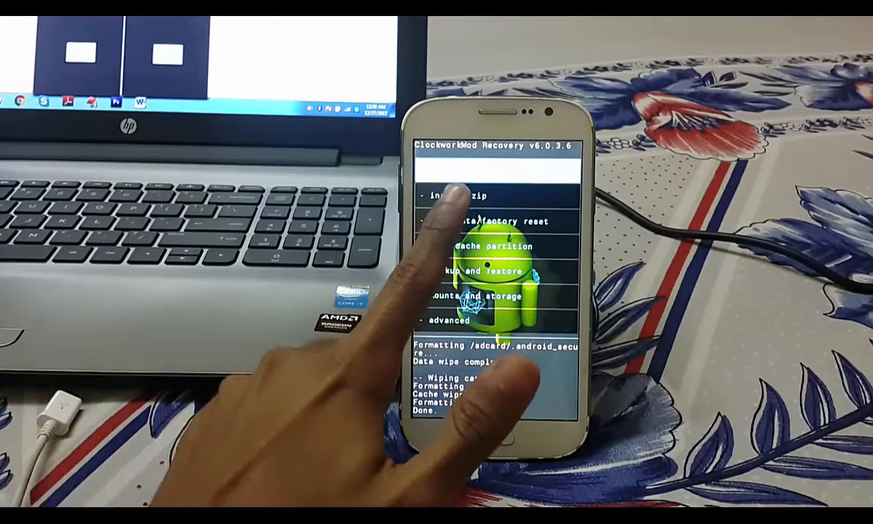
# Browse to the Download folder on the external SD card to install the CyanogenMod 12.1 zip.
pyautogui.click(464, 194)
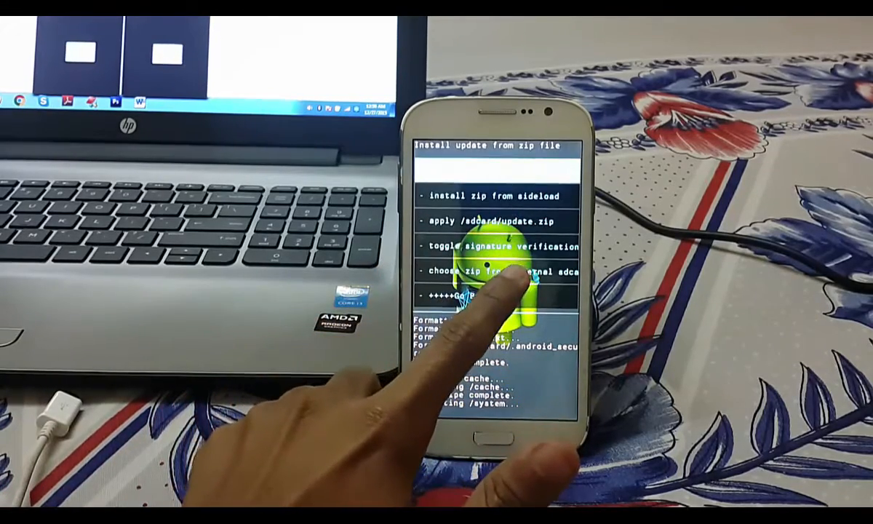
pyautogui.click(498, 270)
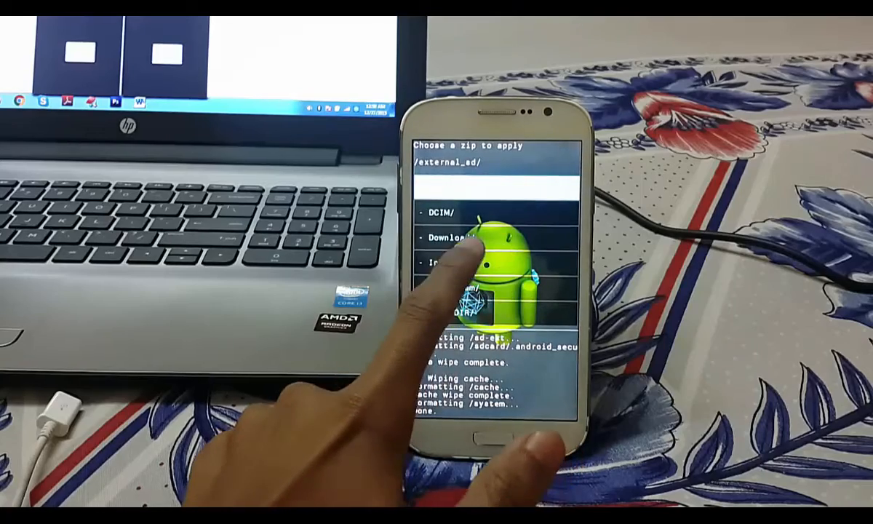
pyautogui.click(451, 240)
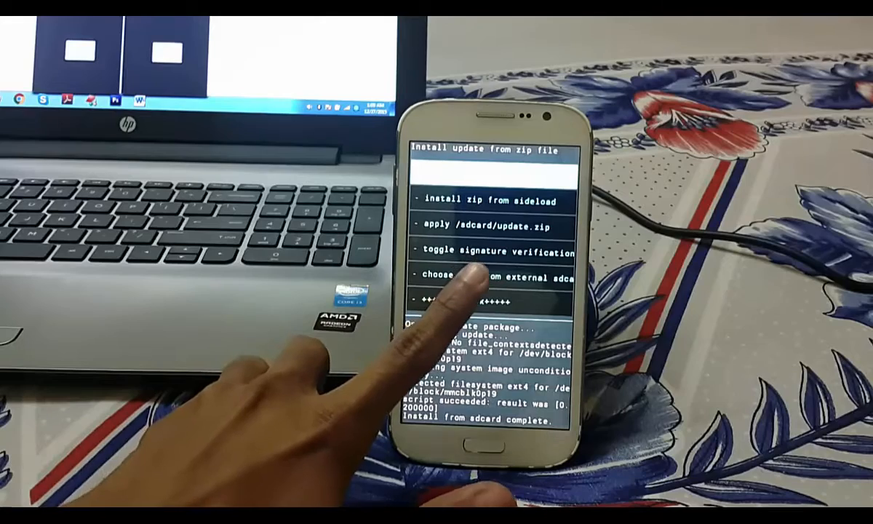
# Select the Google Apps zip from the external SD card's Download folder and confirm installing it.
pyautogui.click(494, 276)
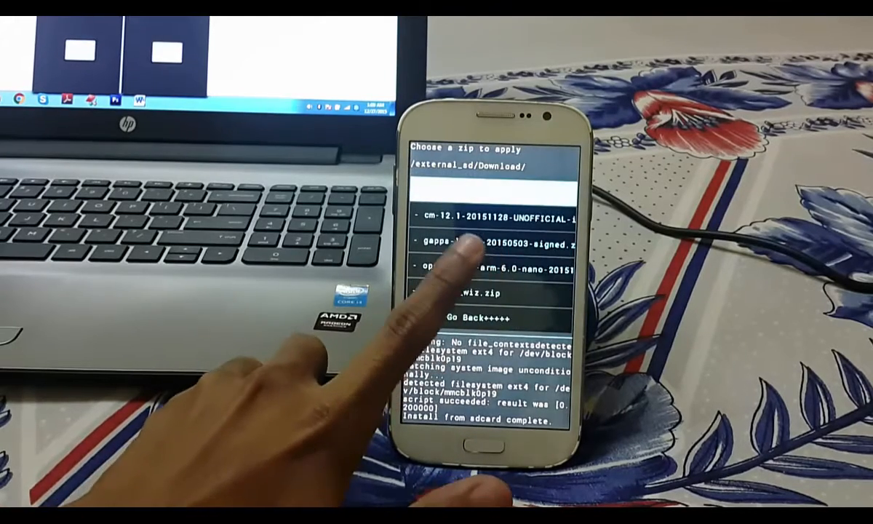
pyautogui.click(485, 240)
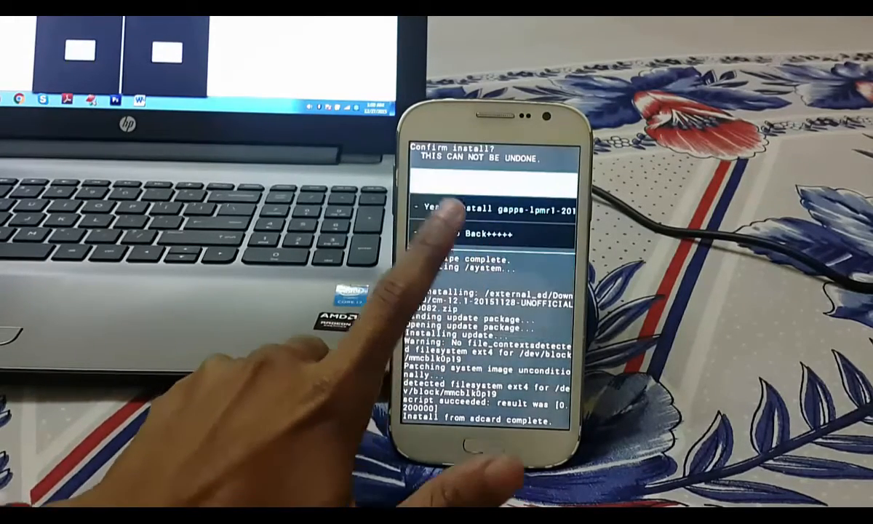
pyautogui.click(473, 211)
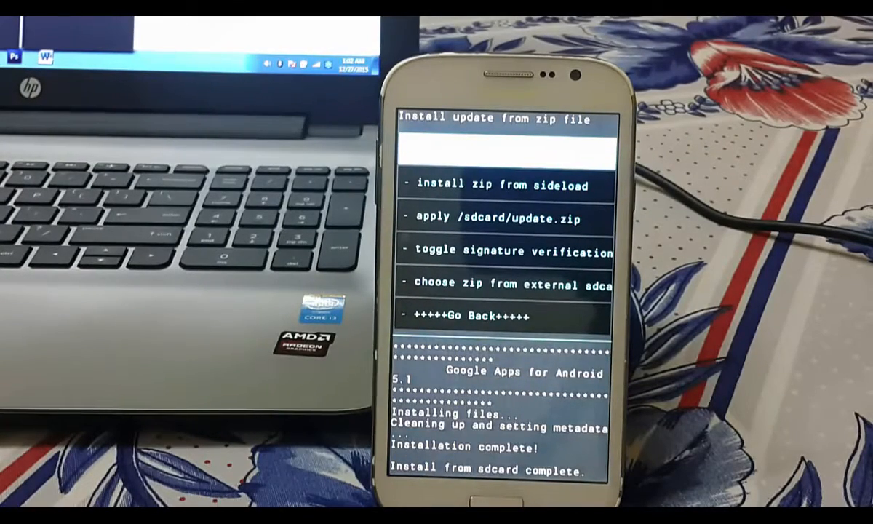
# Go back to the main recovery menu and reboot the system into CyanogenMod.
pyautogui.click(473, 314)
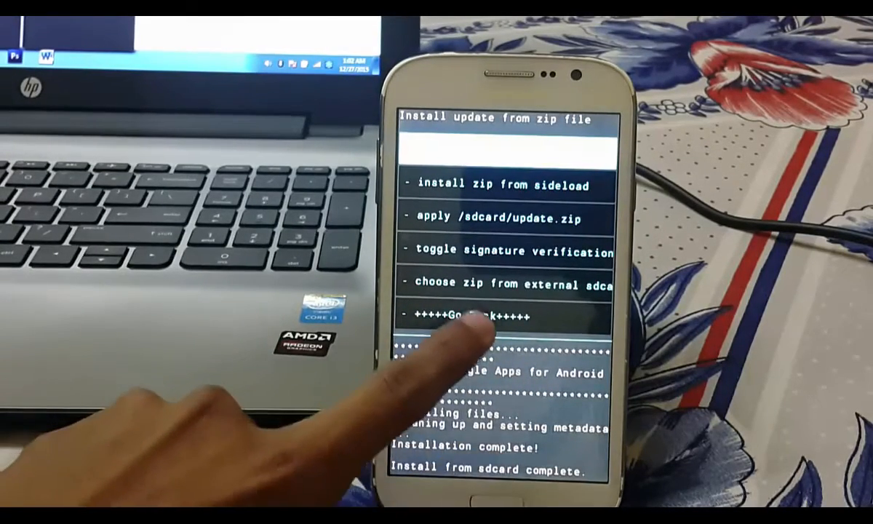
pyautogui.click(472, 314)
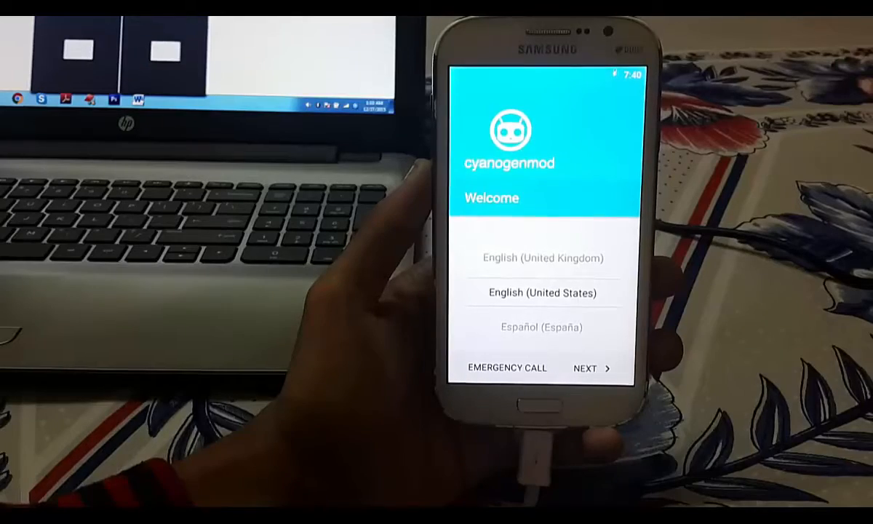
# Pass the language Welcome screen and skip the remaining setup step.
pyautogui.click(594, 367)
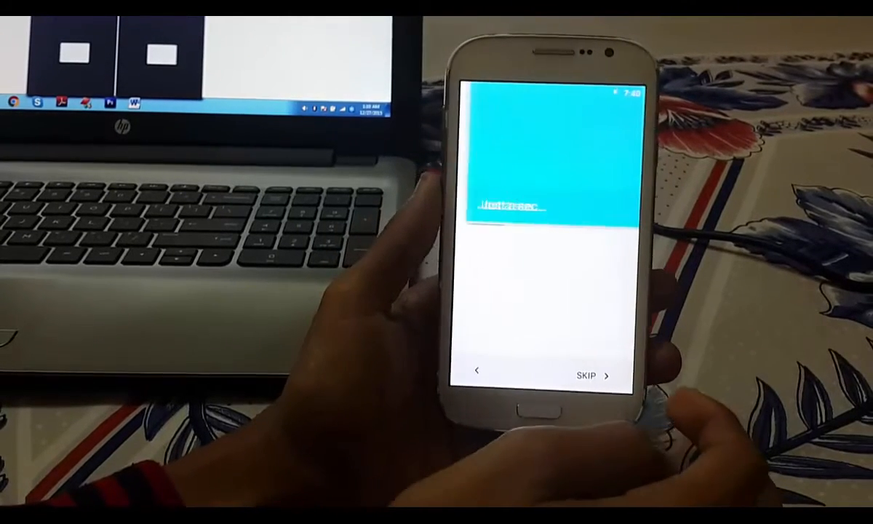
pyautogui.click(587, 374)
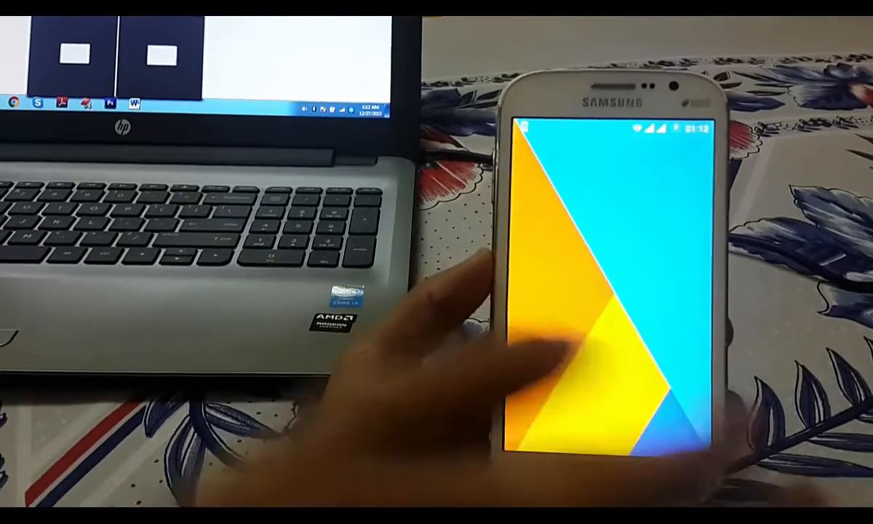
# Open the app drawer and scroll through the alphabetical app list.
pyautogui.click(597, 291)
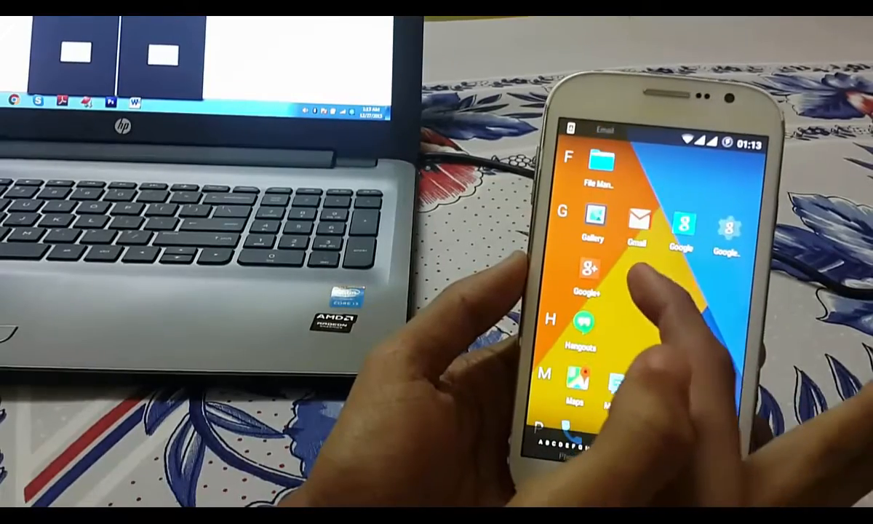
pyautogui.scroll(-3)
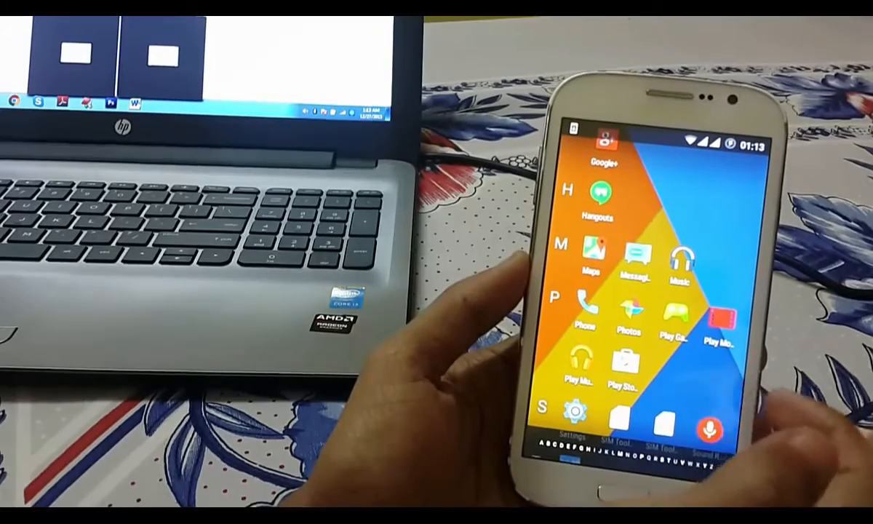
pyautogui.scroll(-3)
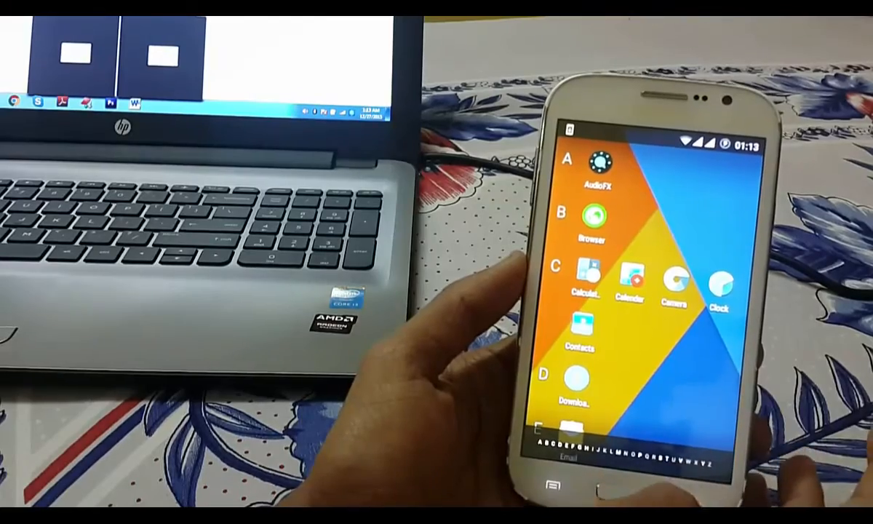
pyautogui.scroll(-3)
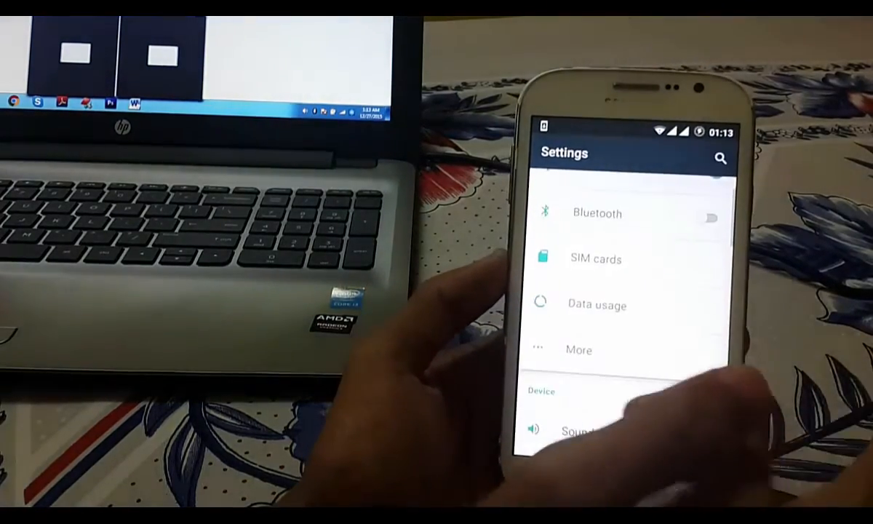
# View About phone's version details, then leave the Lollipop easter egg back to the app drawer.
pyautogui.click(578, 349)
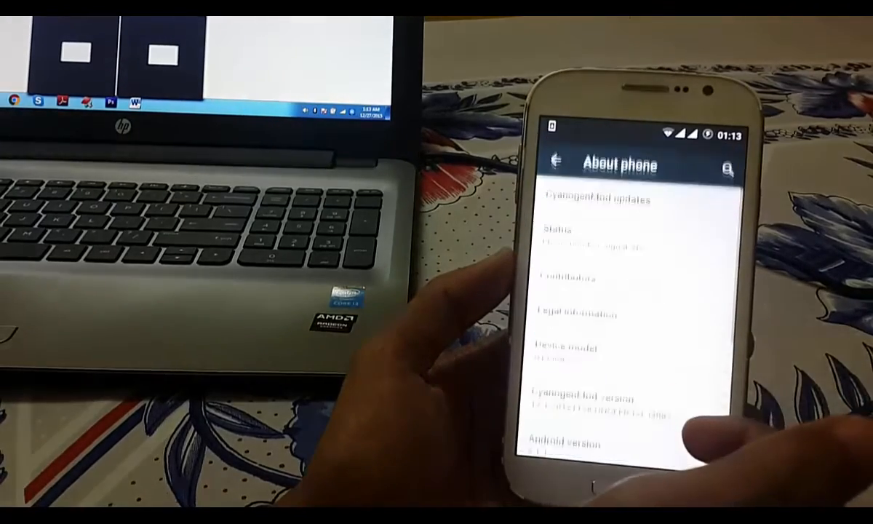
pyautogui.scroll(-3)
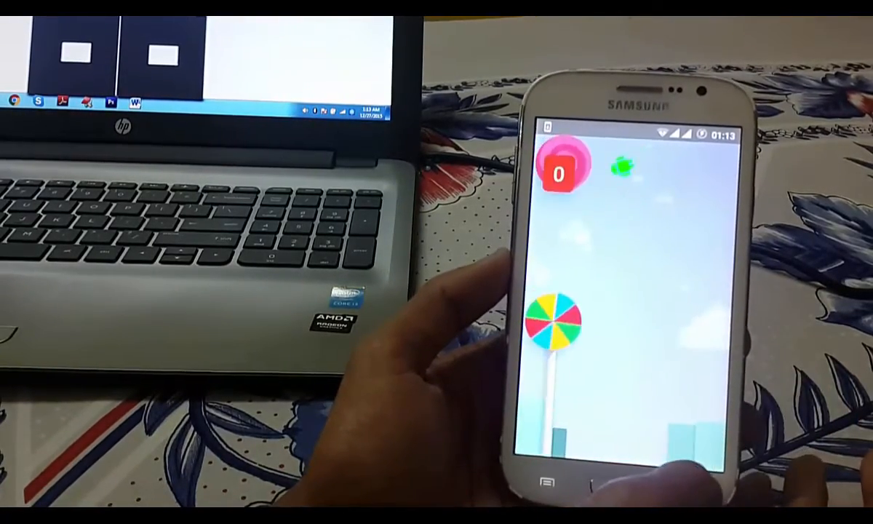
pyautogui.click(547, 482)
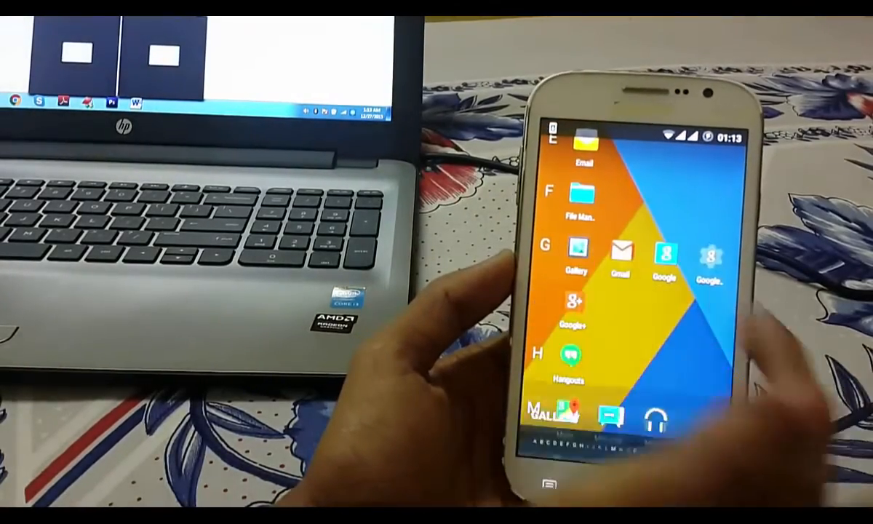
pyautogui.click(577, 251)
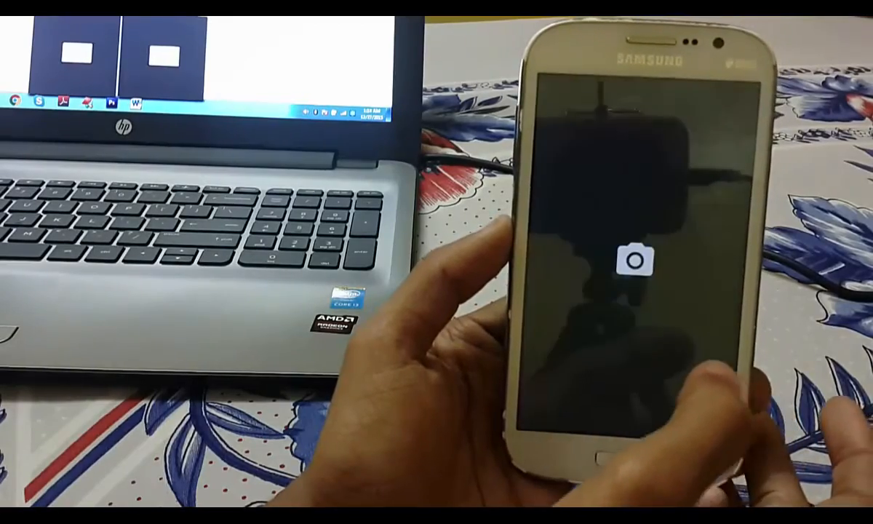
# Take a photo, view its details (3264x2448, 2.57MB), then close them.
pyautogui.click(637, 258)
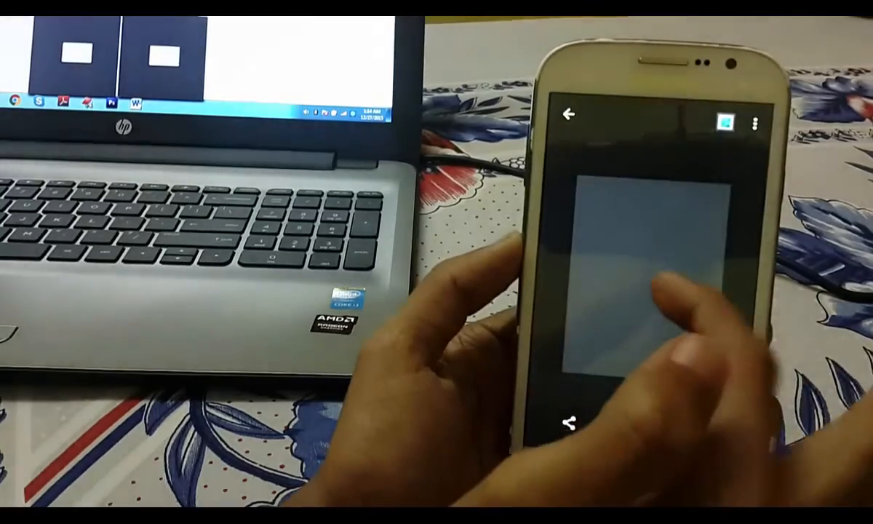
pyautogui.click(755, 117)
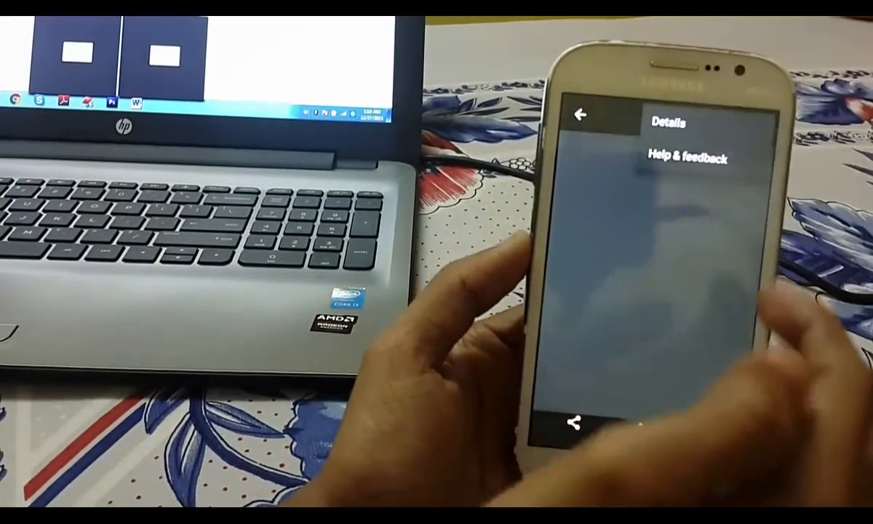
pyautogui.click(667, 124)
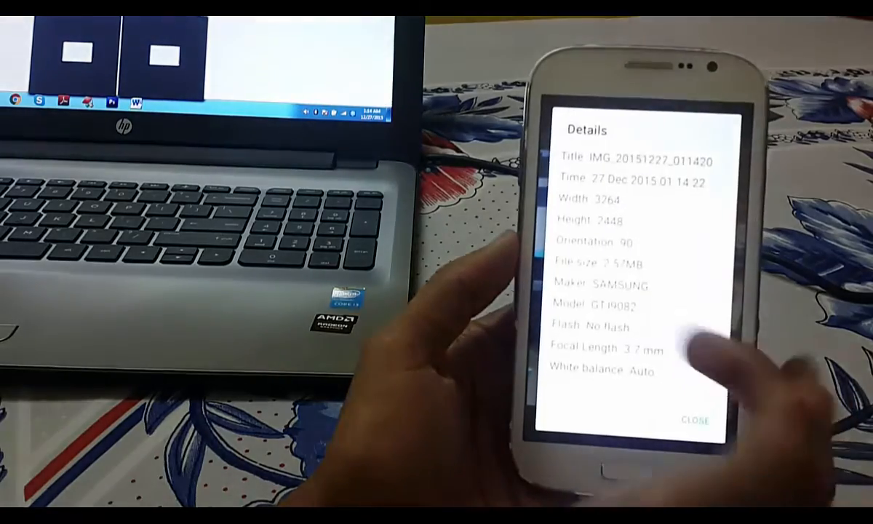
pyautogui.click(695, 419)
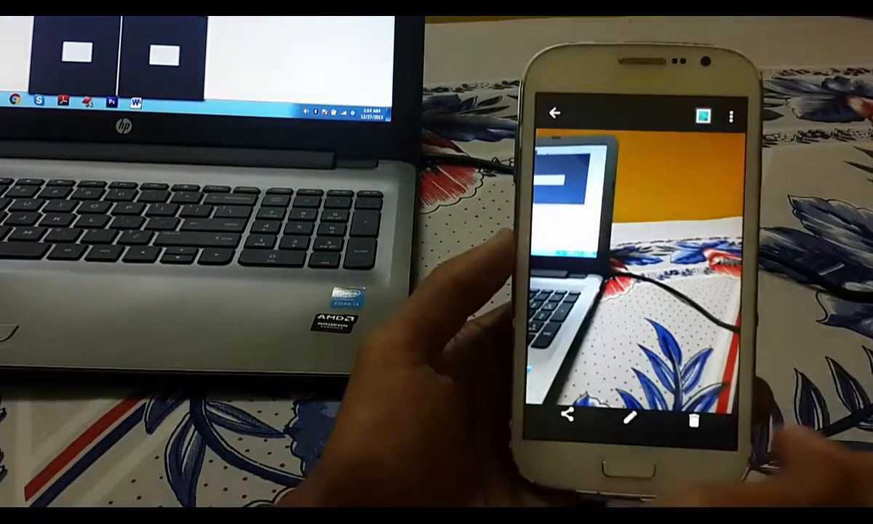